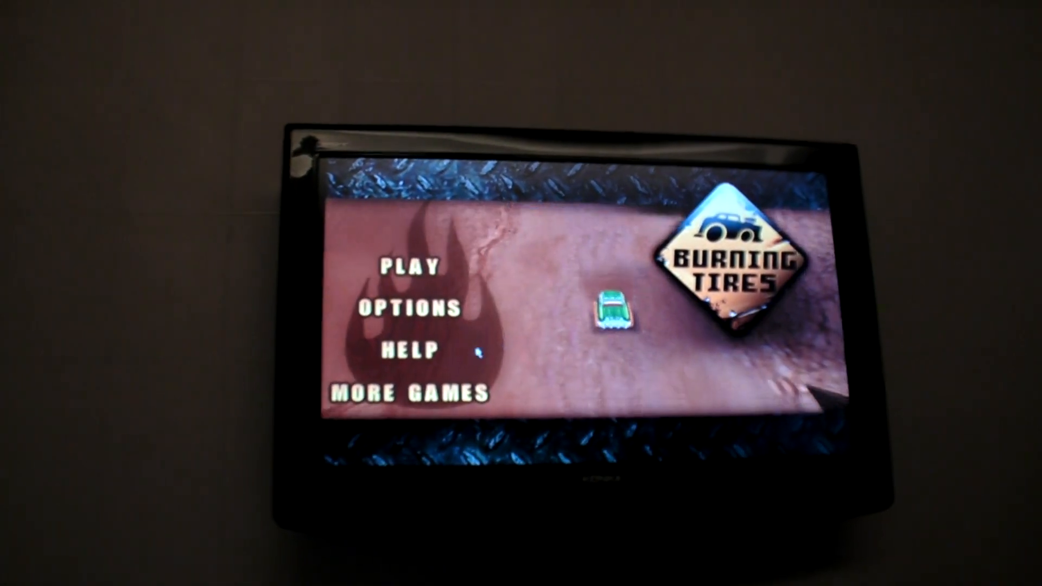
Go from the Google search page to the Google News top stories listing
left_click(410, 268)
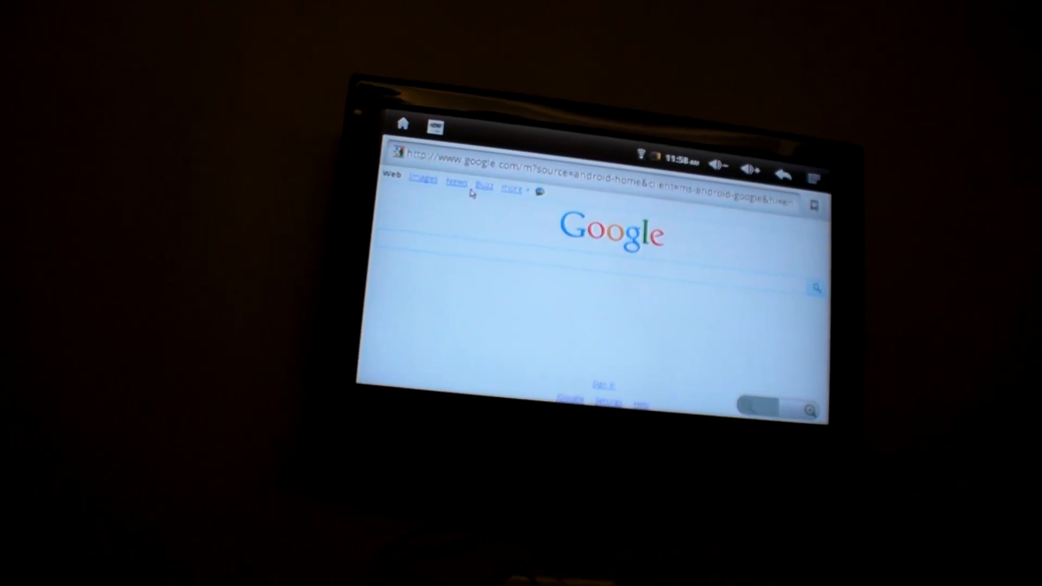
left_click(457, 183)
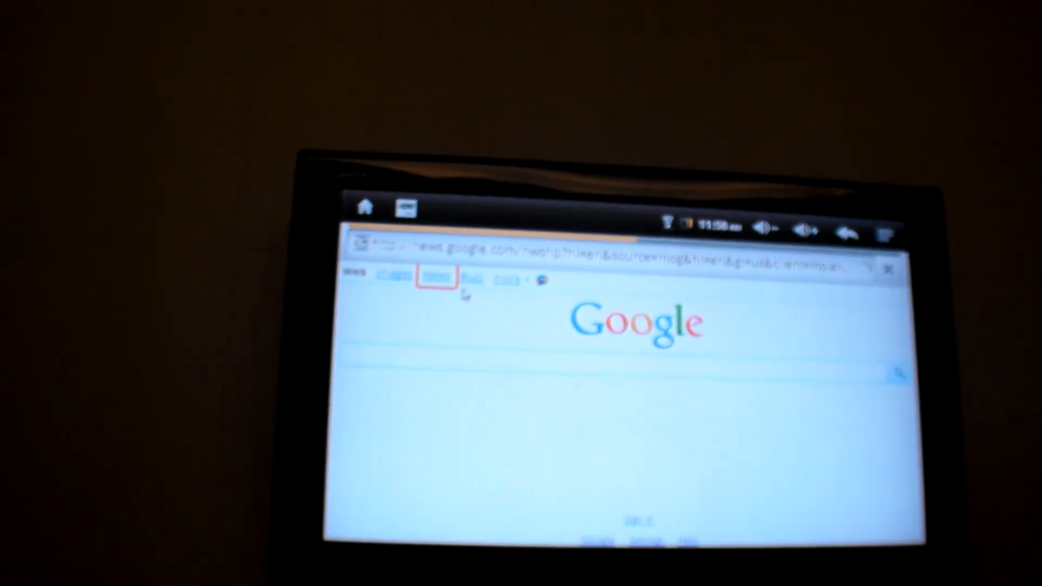
left_click(437, 277)
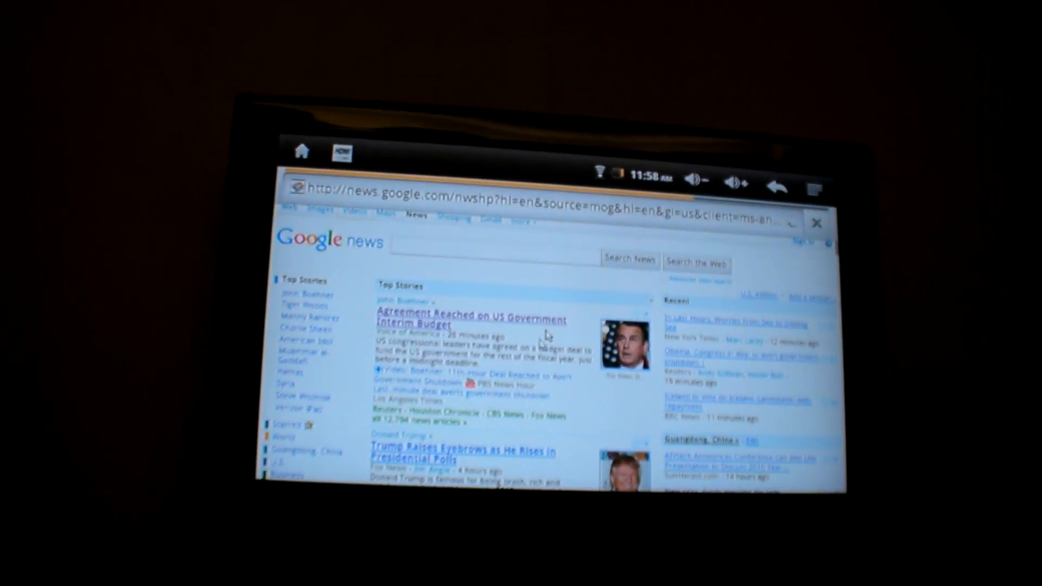
Read the Fox News story "Trump Raises Eyebrows as He Rises in Presidential Polls", scrolling down
left_click(462, 455)
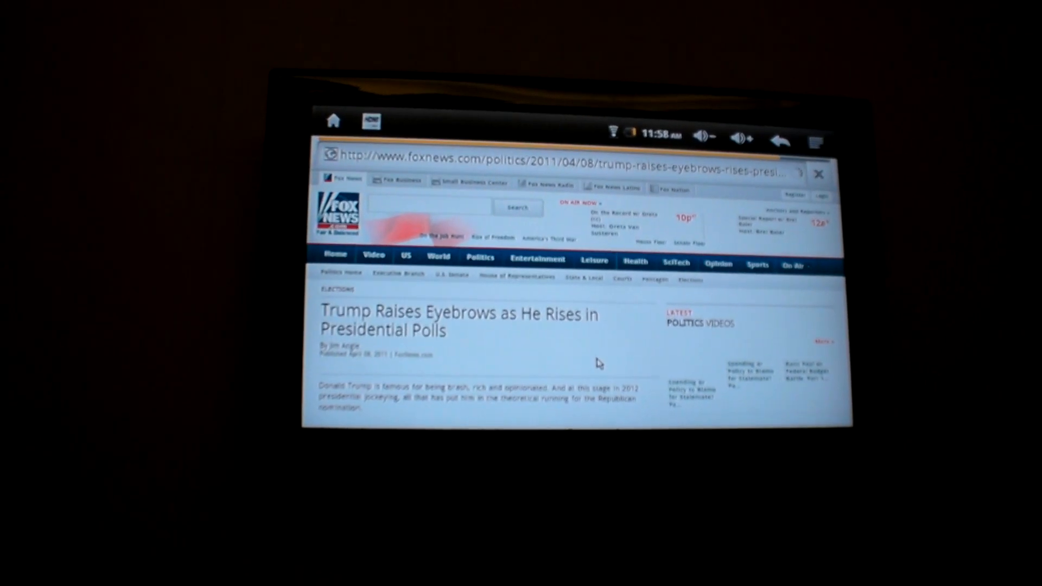
scroll("down", 3)
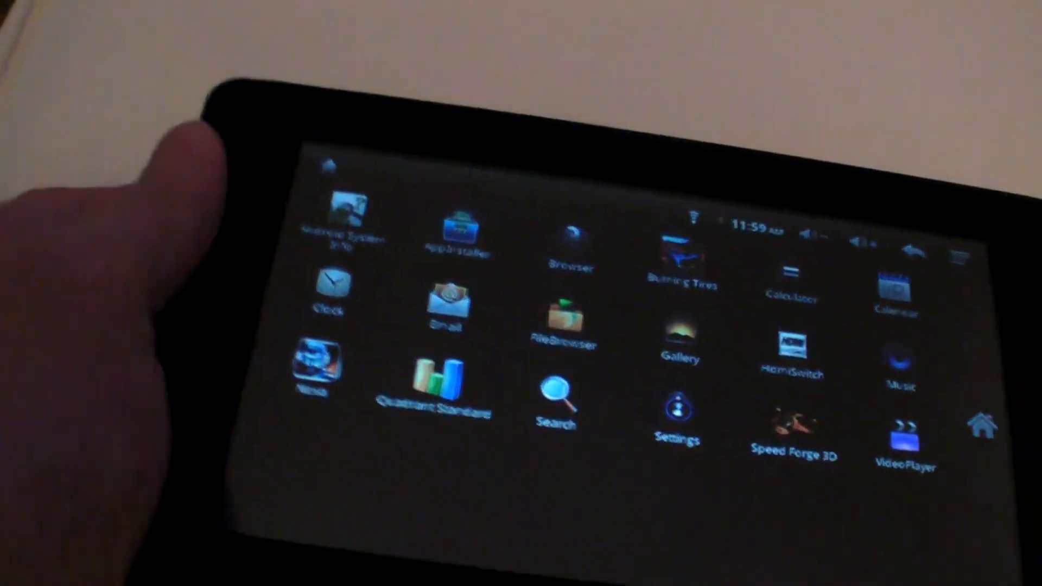
Launch Android System Info and review the Build Infos details showing Android 2.2.1
left_click(344, 219)
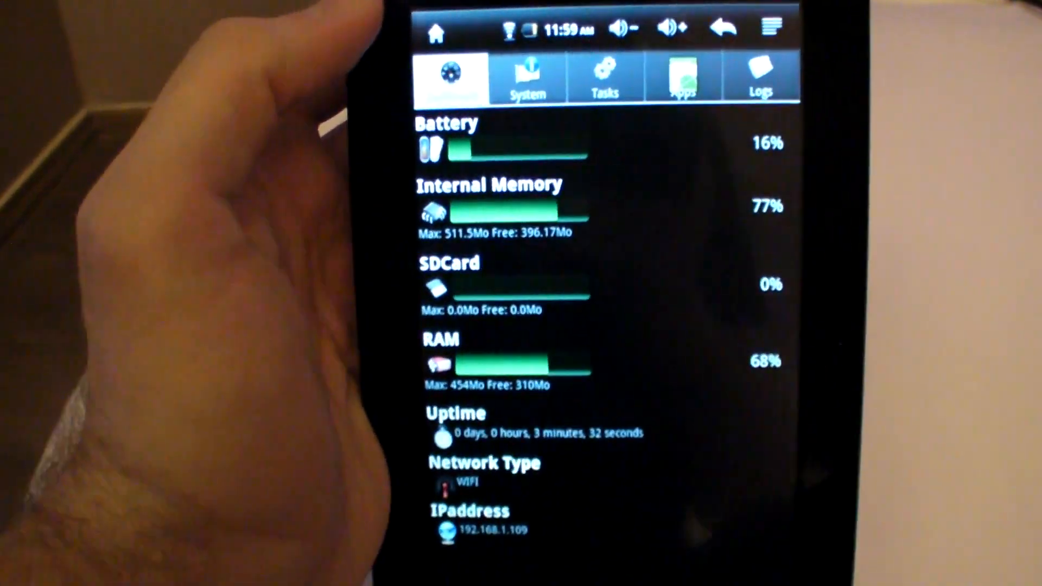
left_click(525, 76)
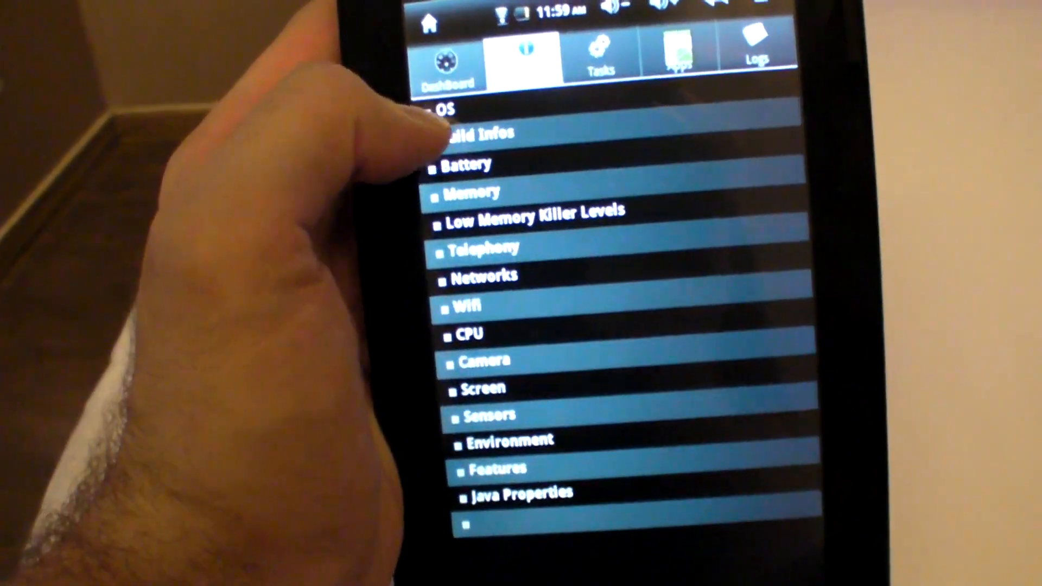
left_click(451, 111)
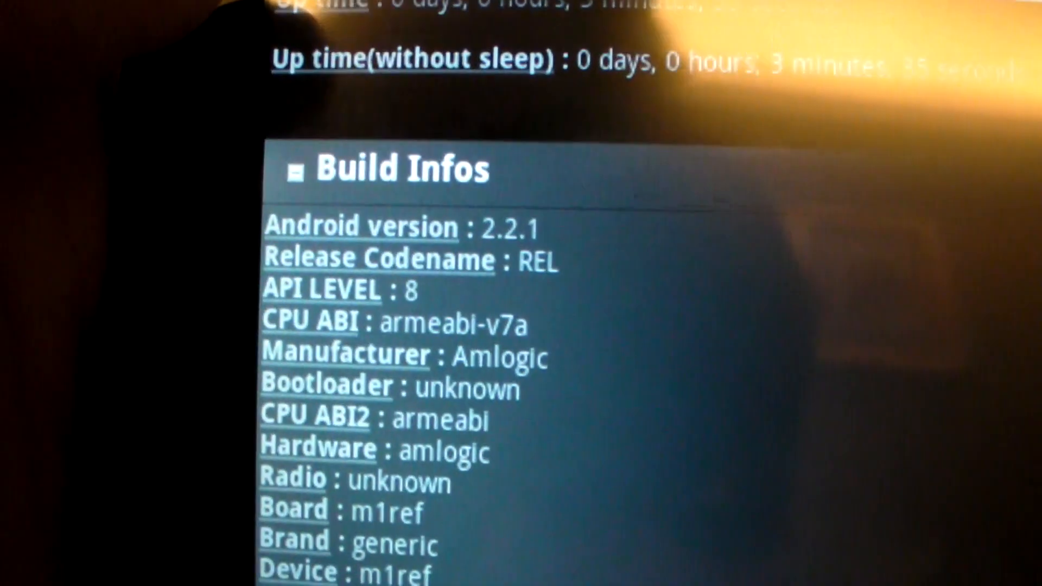
scroll("down", 3)
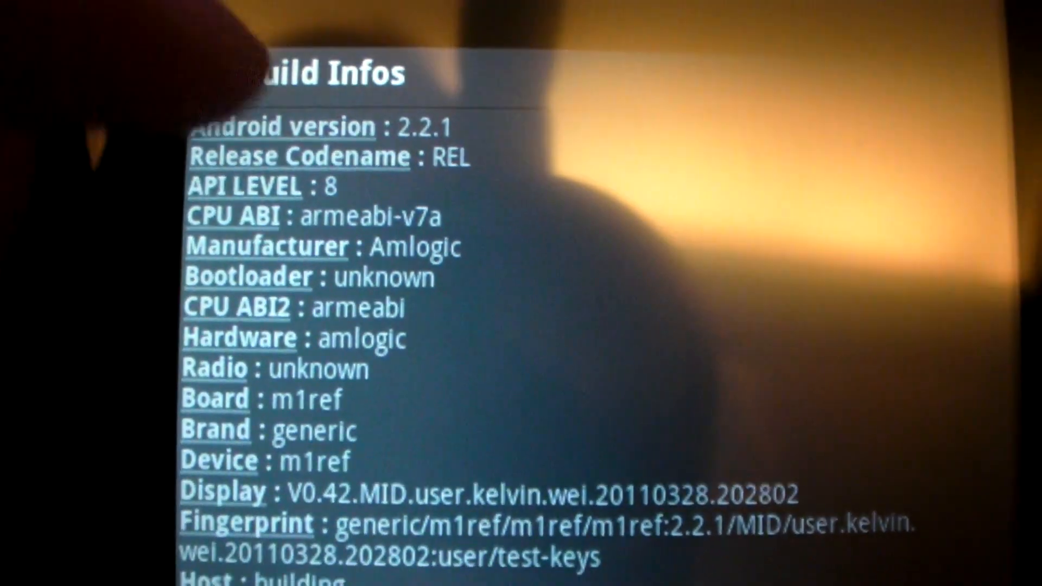
scroll("down", 3)
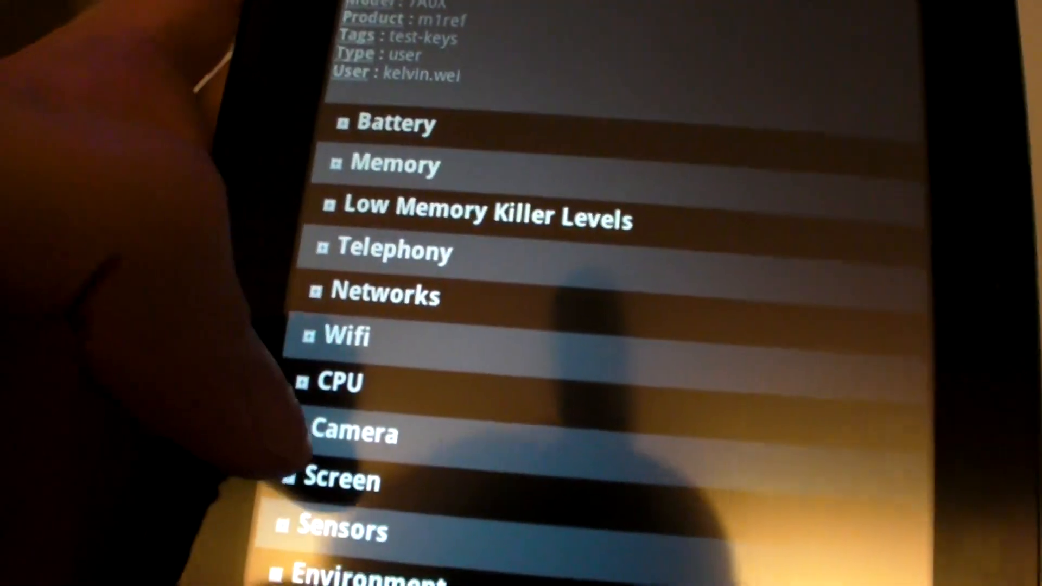
Expand the CPU section and review the Amlogic ARMv7 processor details
left_click(339, 383)
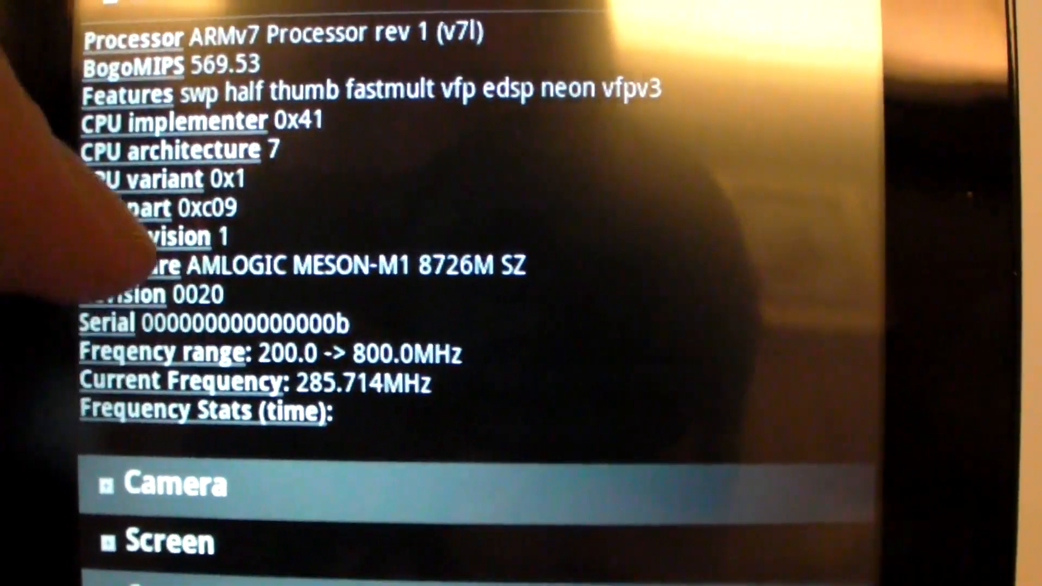
scroll("down", 3)
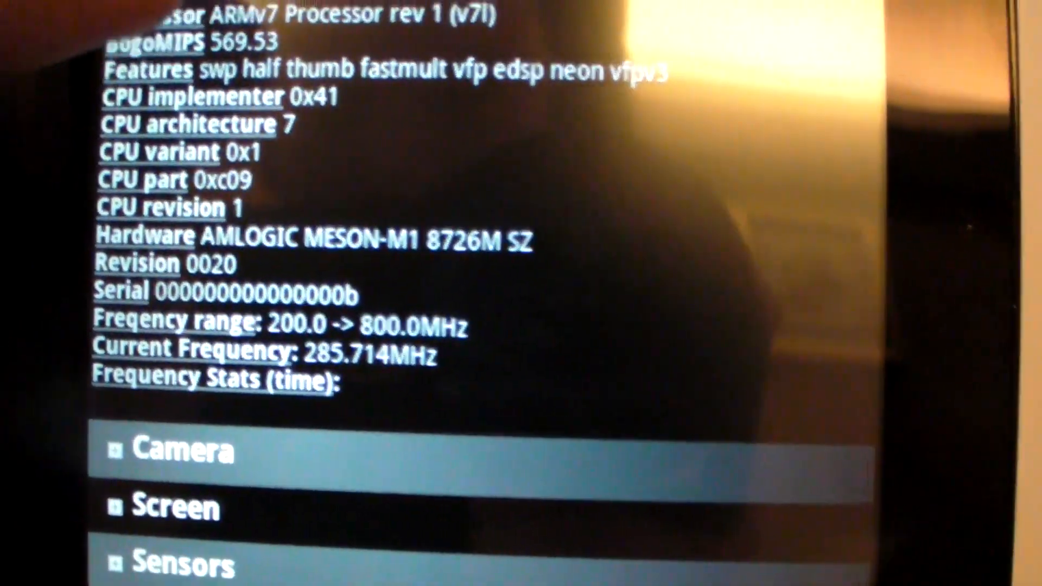
scroll("down", 3)
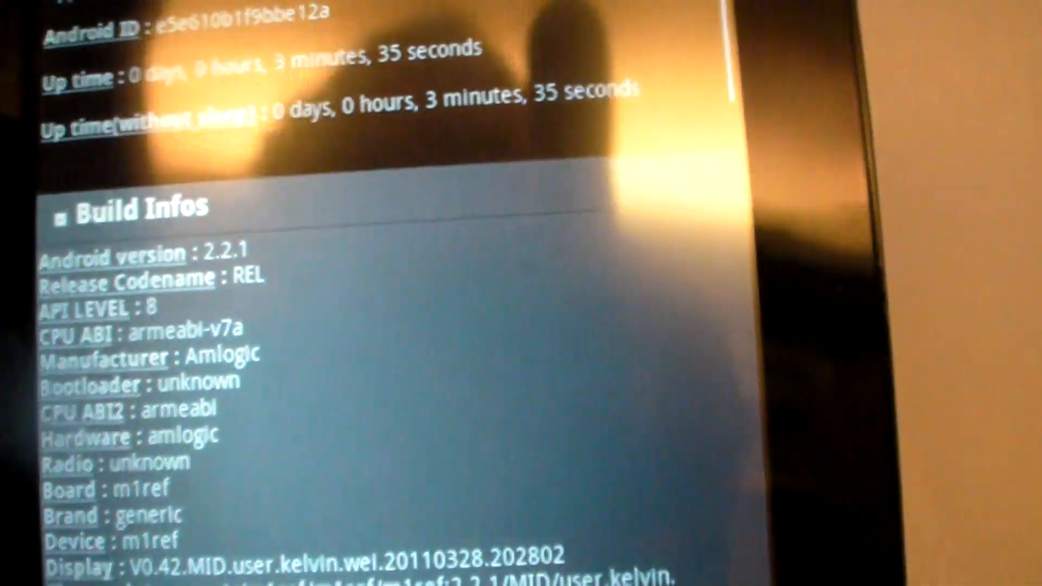